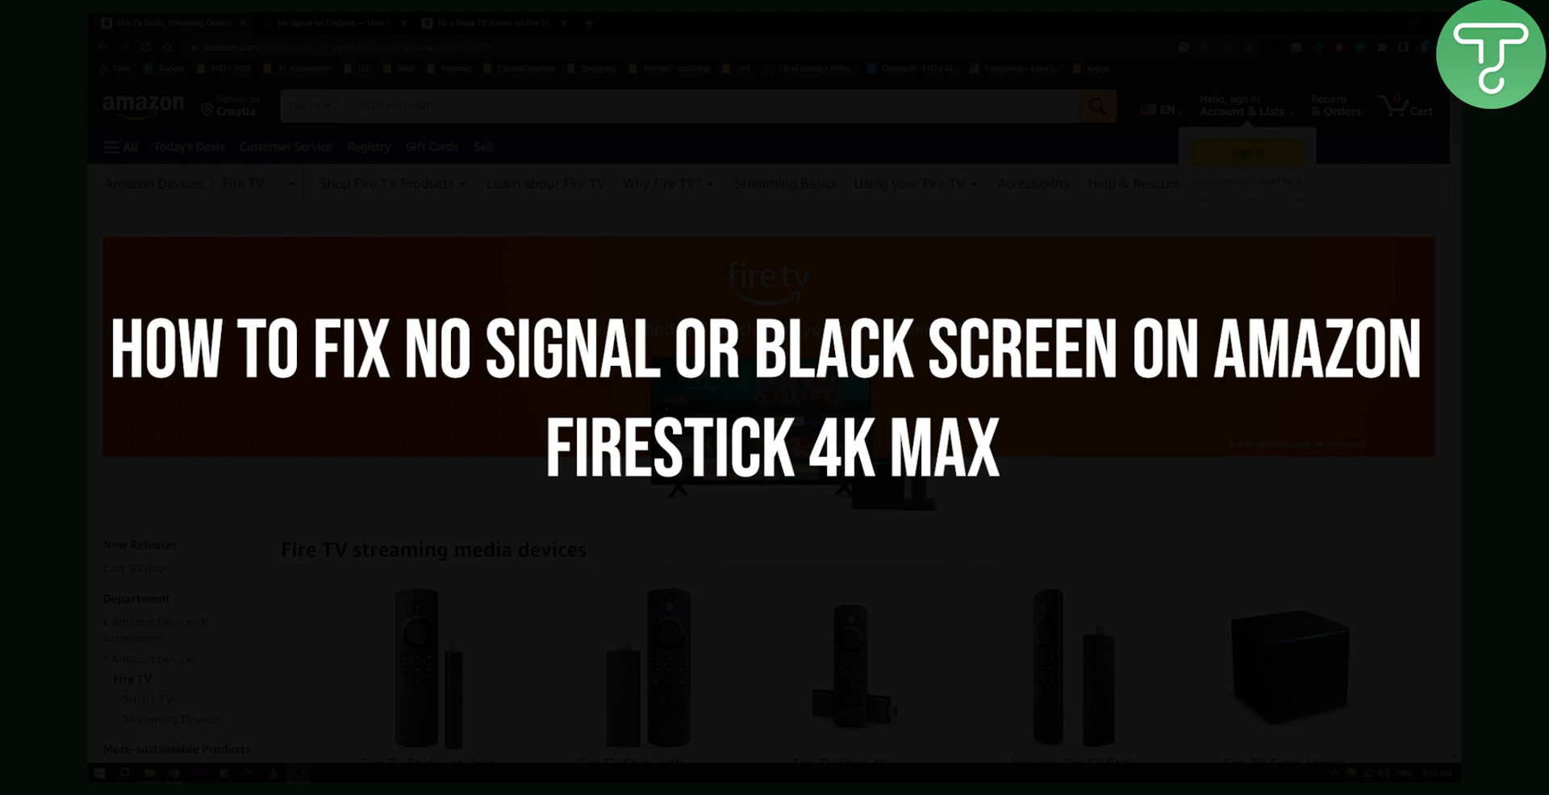
{"action": "mouse_move", "coordinate": [691, 395]}
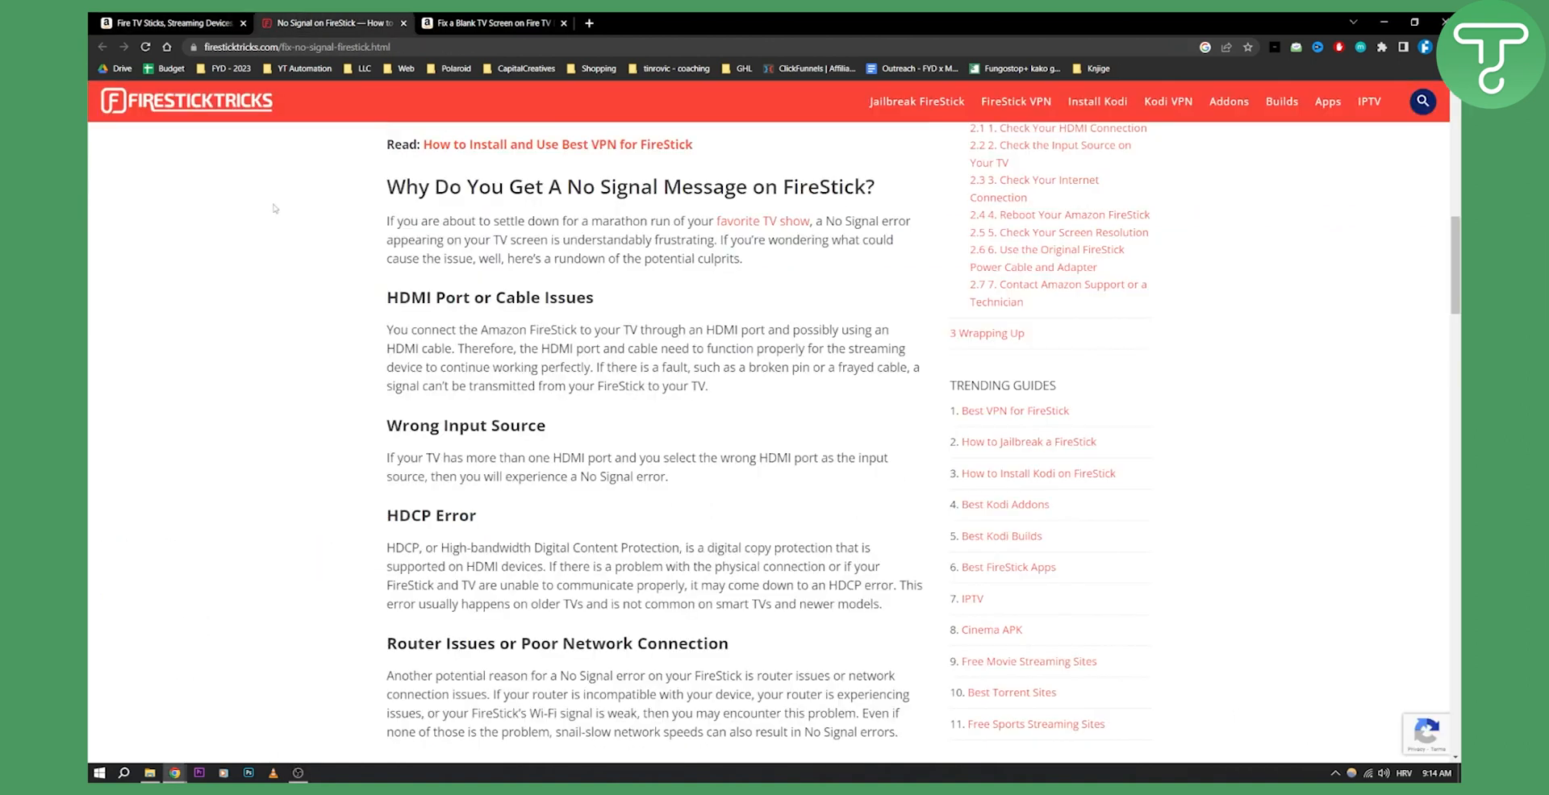
Scroll past HDMI Port, Wrong Input Source, HDCP Error and Router Issues to Defective FireStick Device
{"action": "scroll", "scroll_direction": "down", "scroll_amount": 3}
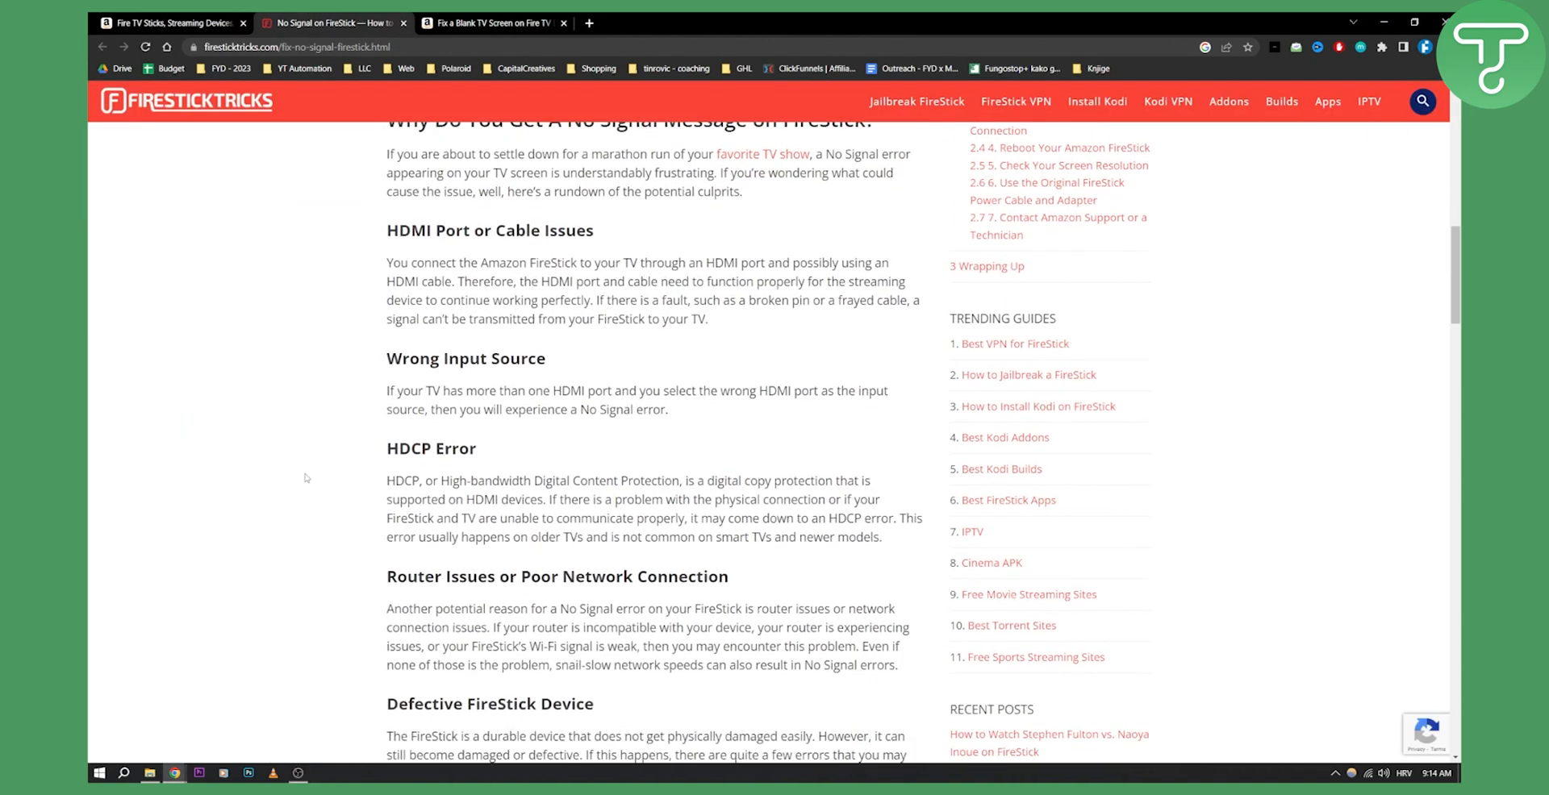
{"action": "scroll", "scroll_direction": "down", "scroll_amount": 3}
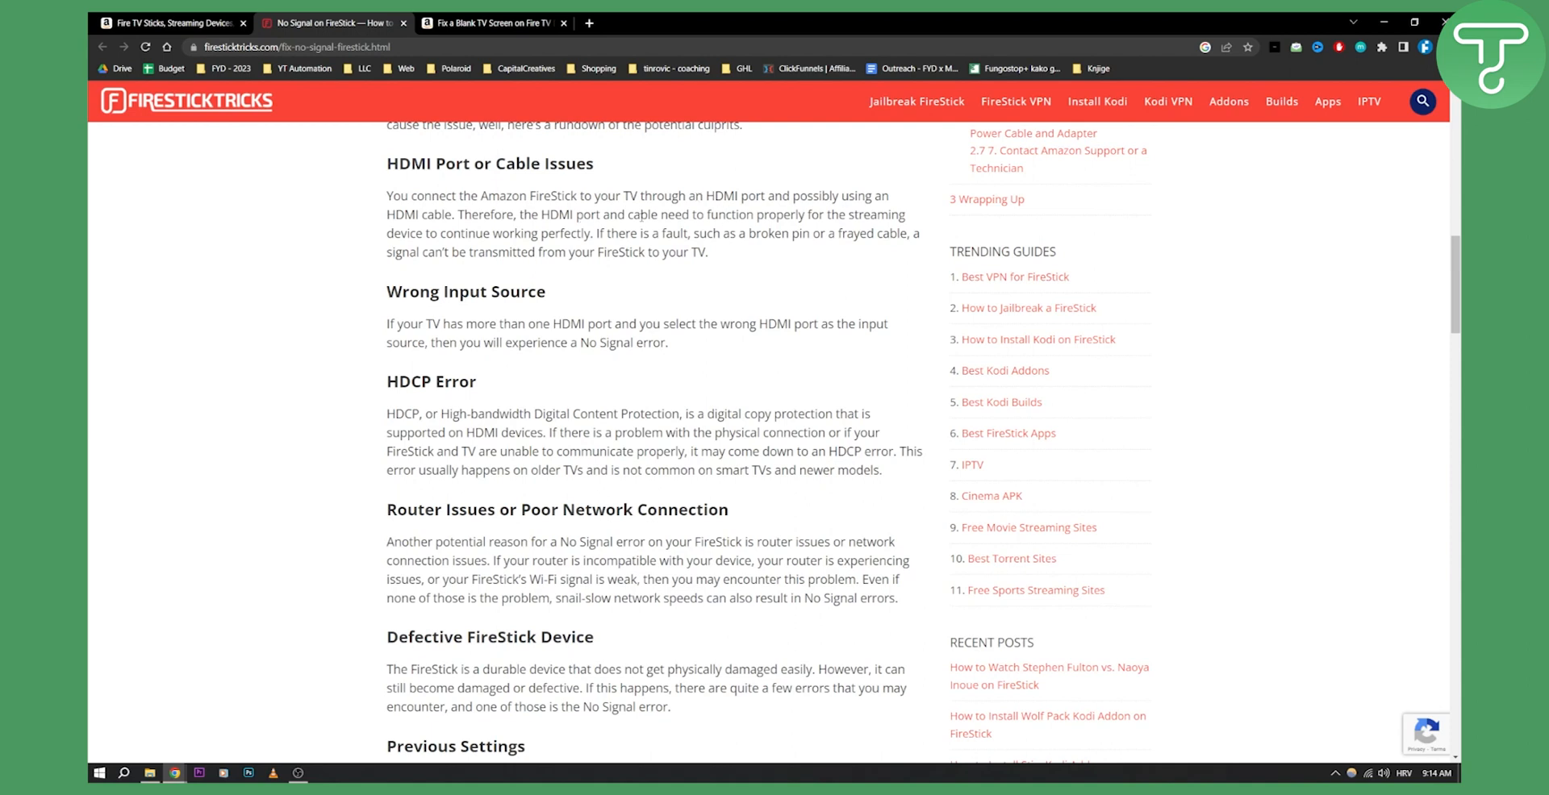
{"action": "mouse_move", "coordinate": [873, 211]}
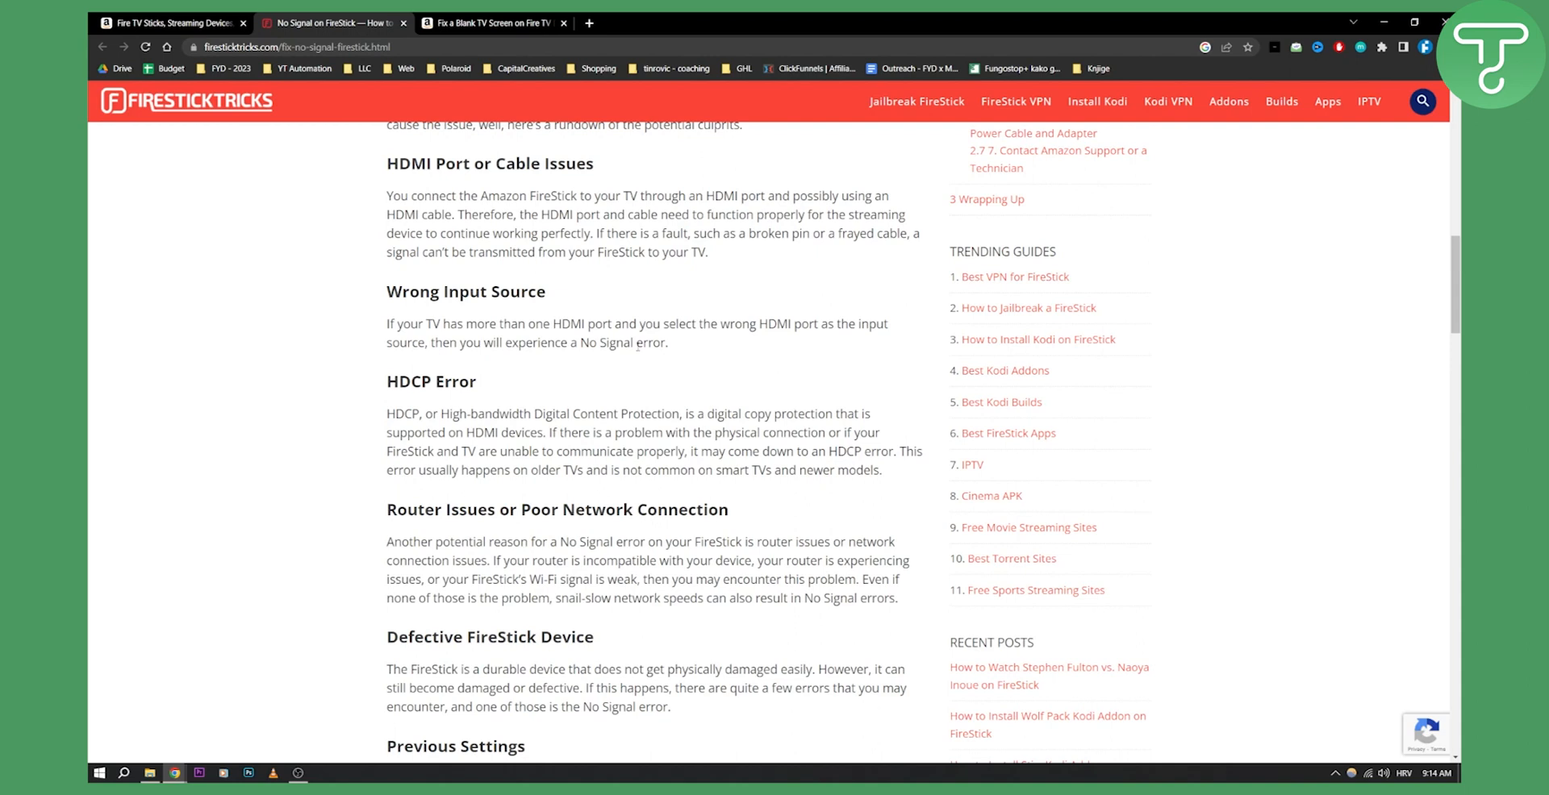
Scroll to the 'How to Fix No Signal Error on FireStick' heading and '1. Check Your HDMI Connection'
{"action": "scroll", "scroll_direction": "down", "scroll_amount": 3}
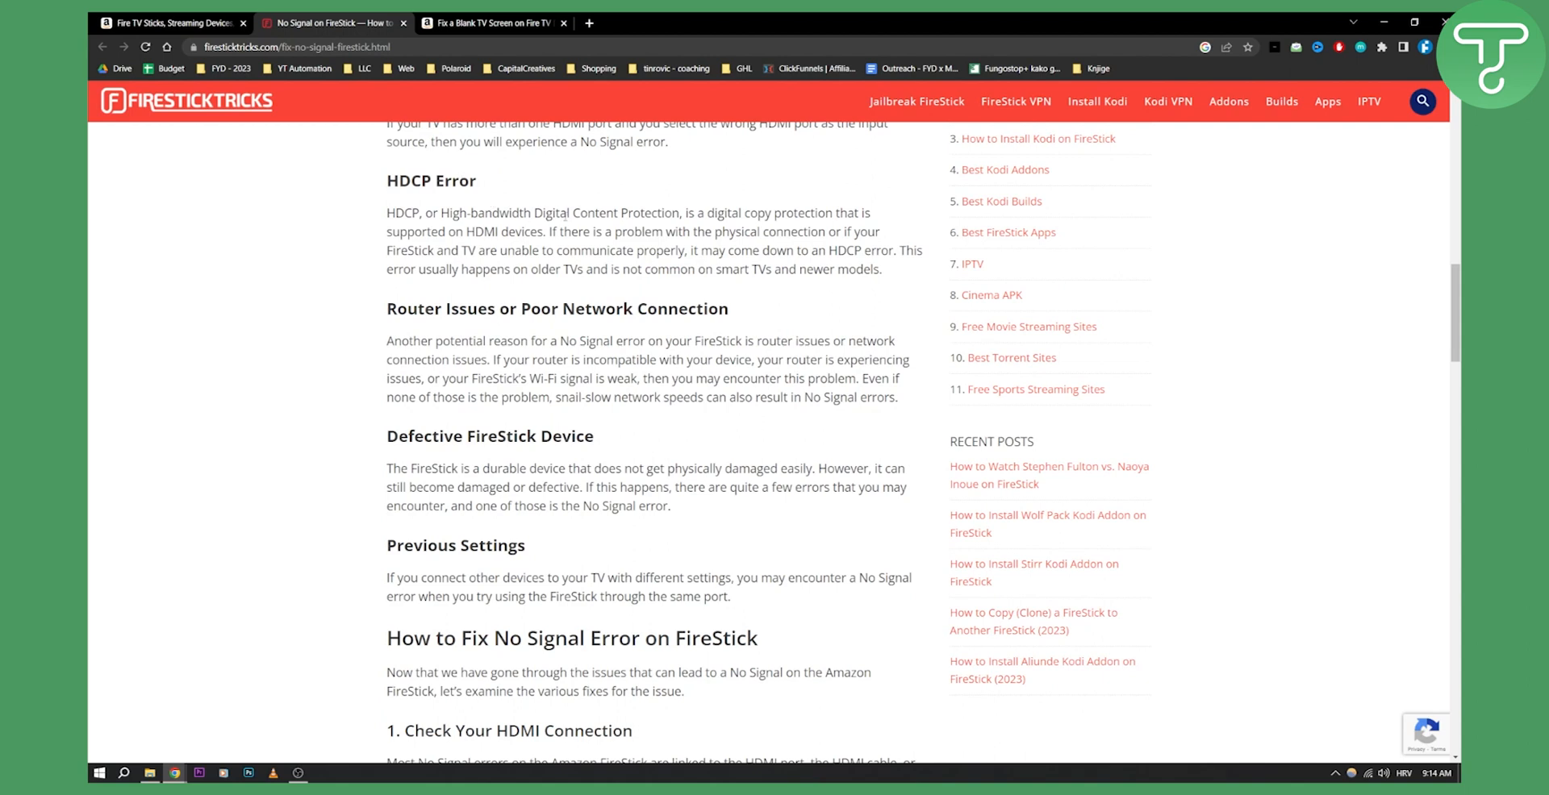
{"action": "mouse_move", "coordinate": [669, 226]}
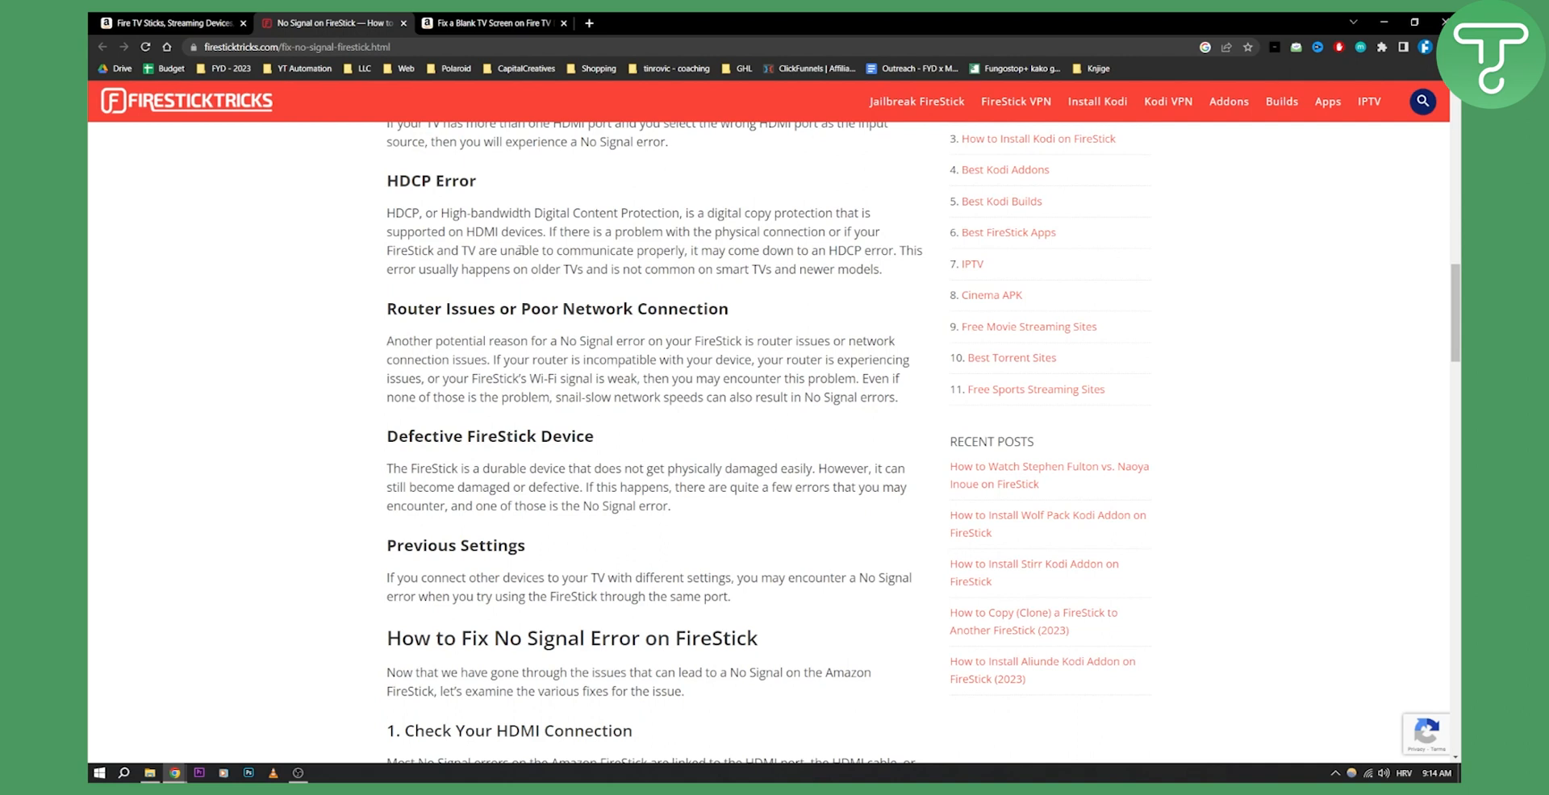
{"action": "mouse_move", "coordinate": [530, 250]}
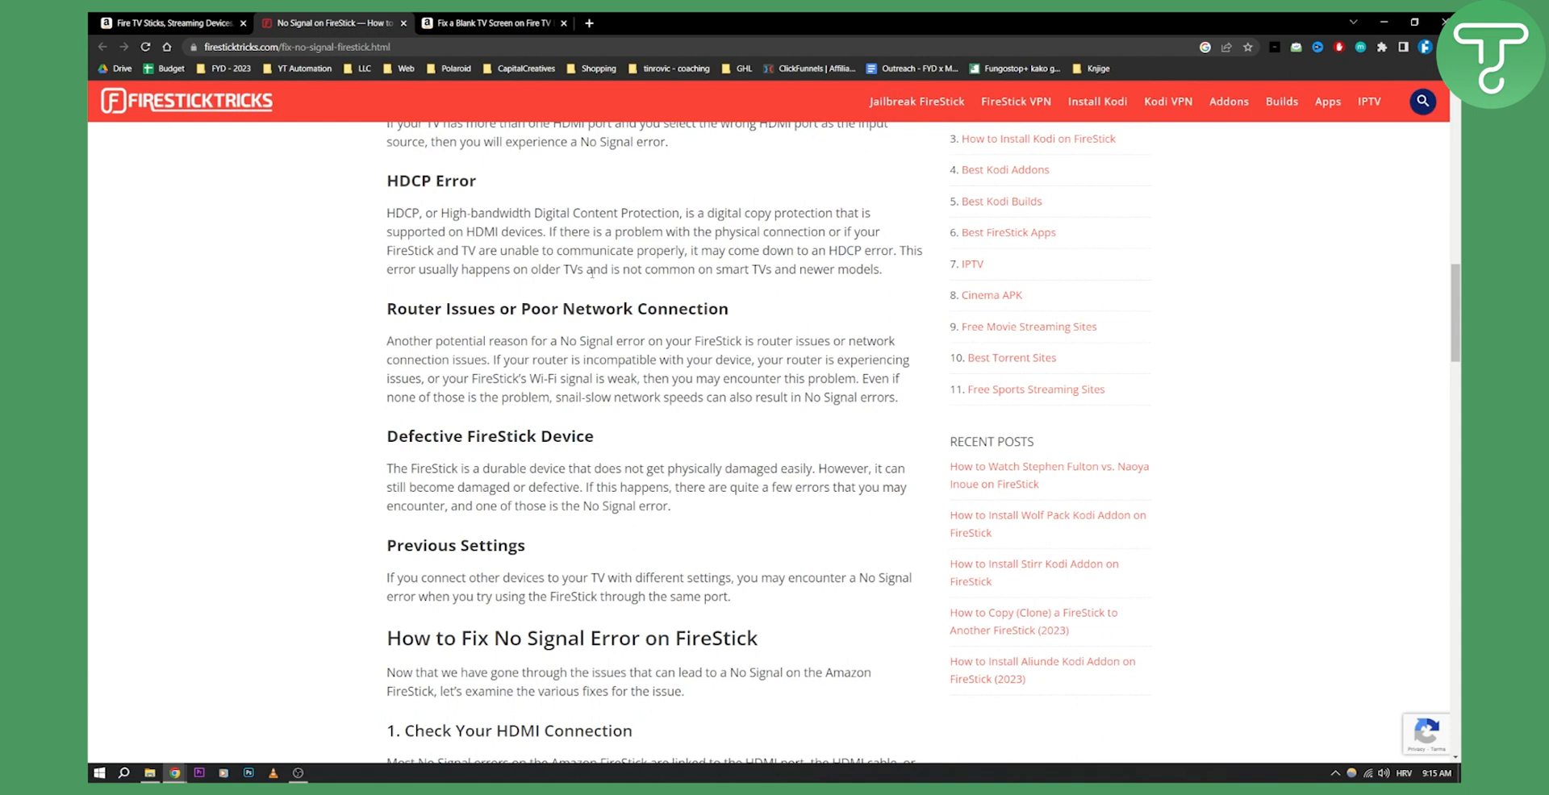
Scroll through the HDMI connection fix to its cable-checking troubleshooting steps
{"action": "scroll", "scroll_direction": "down", "scroll_amount": 3}
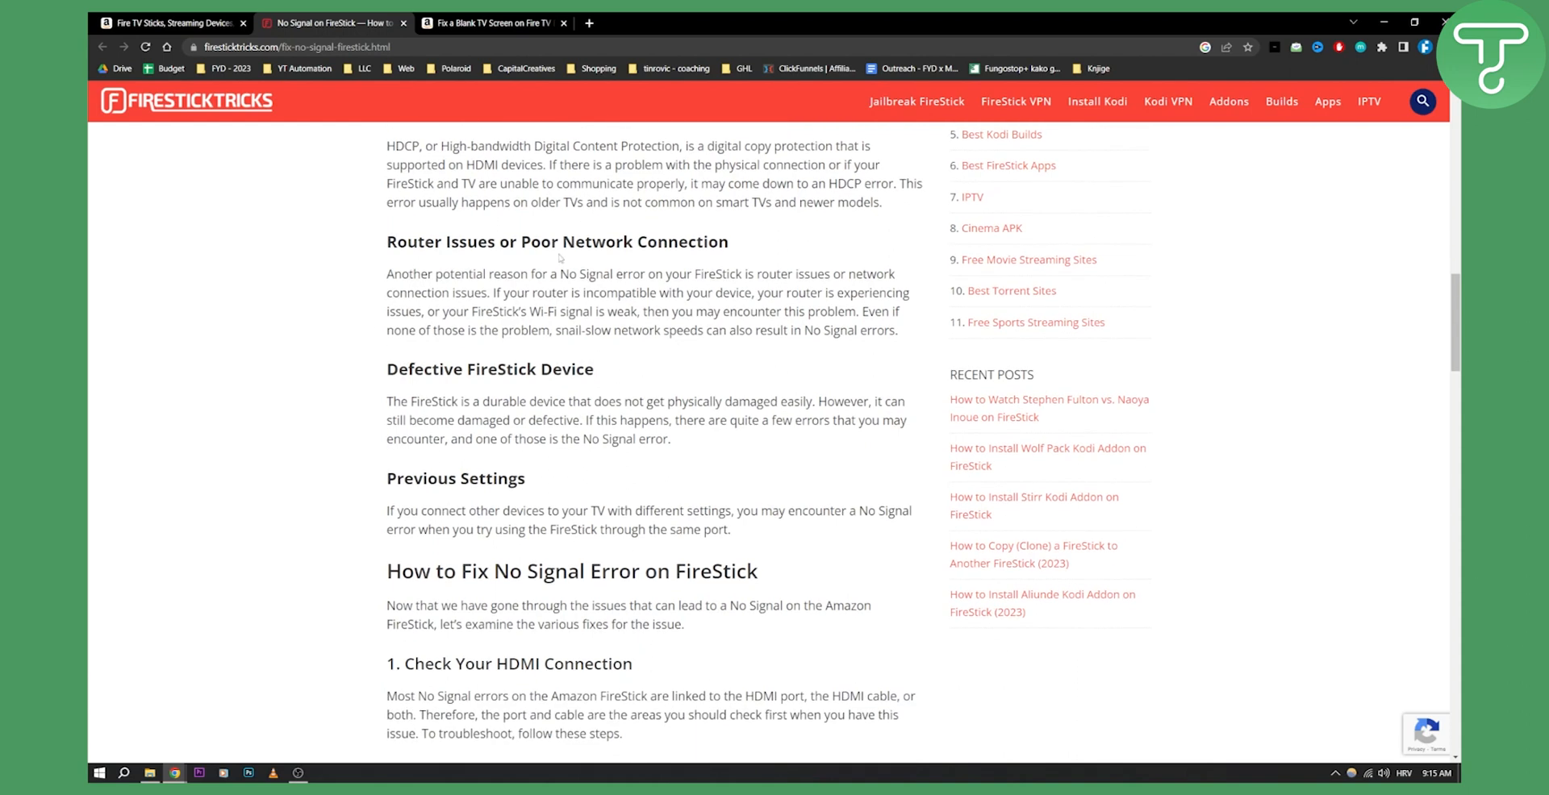
{"action": "mouse_move", "coordinate": [709, 240]}
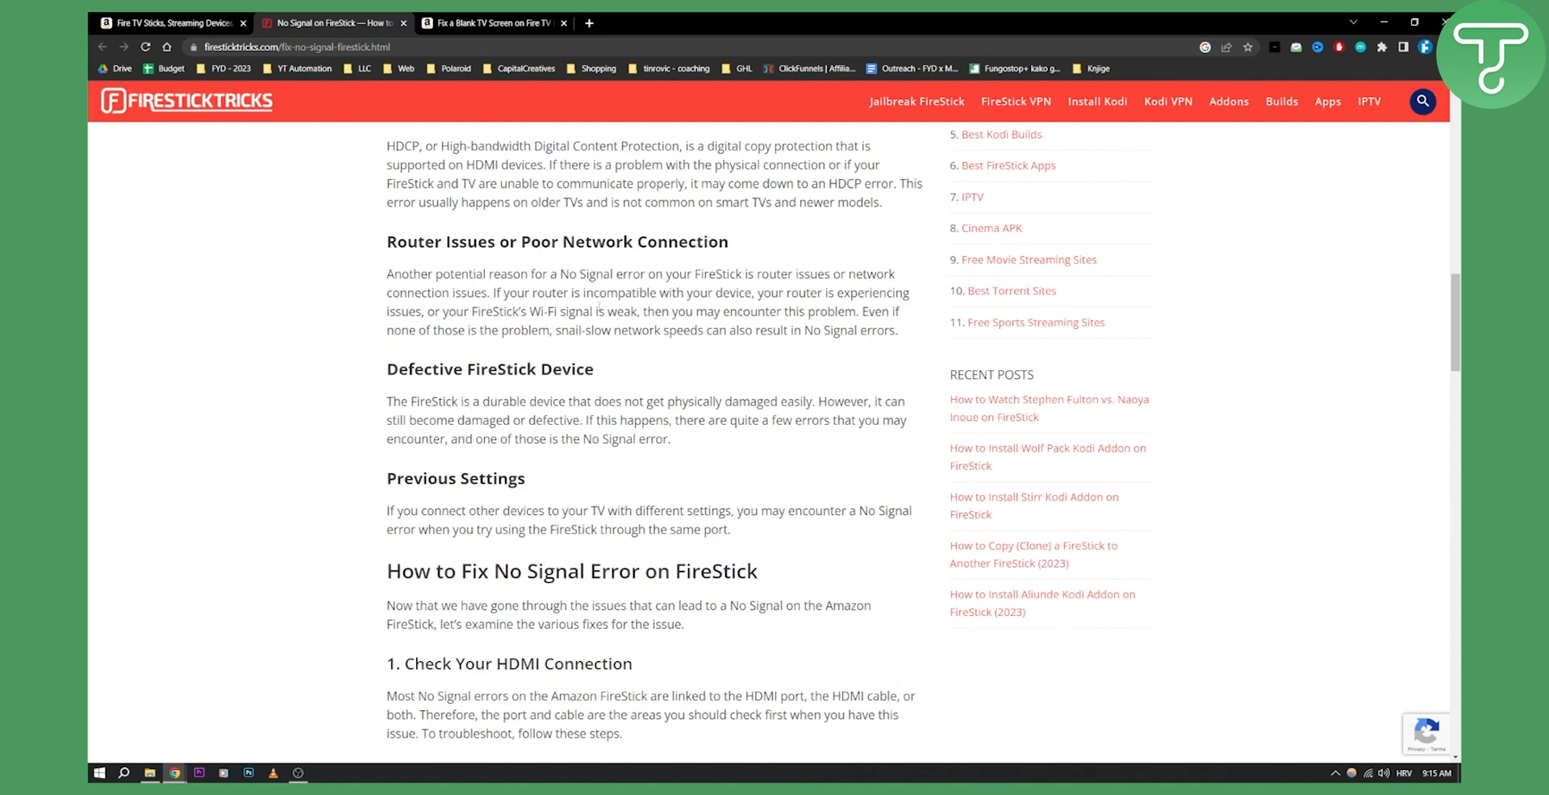
{"action": "mouse_move", "coordinate": [444, 400]}
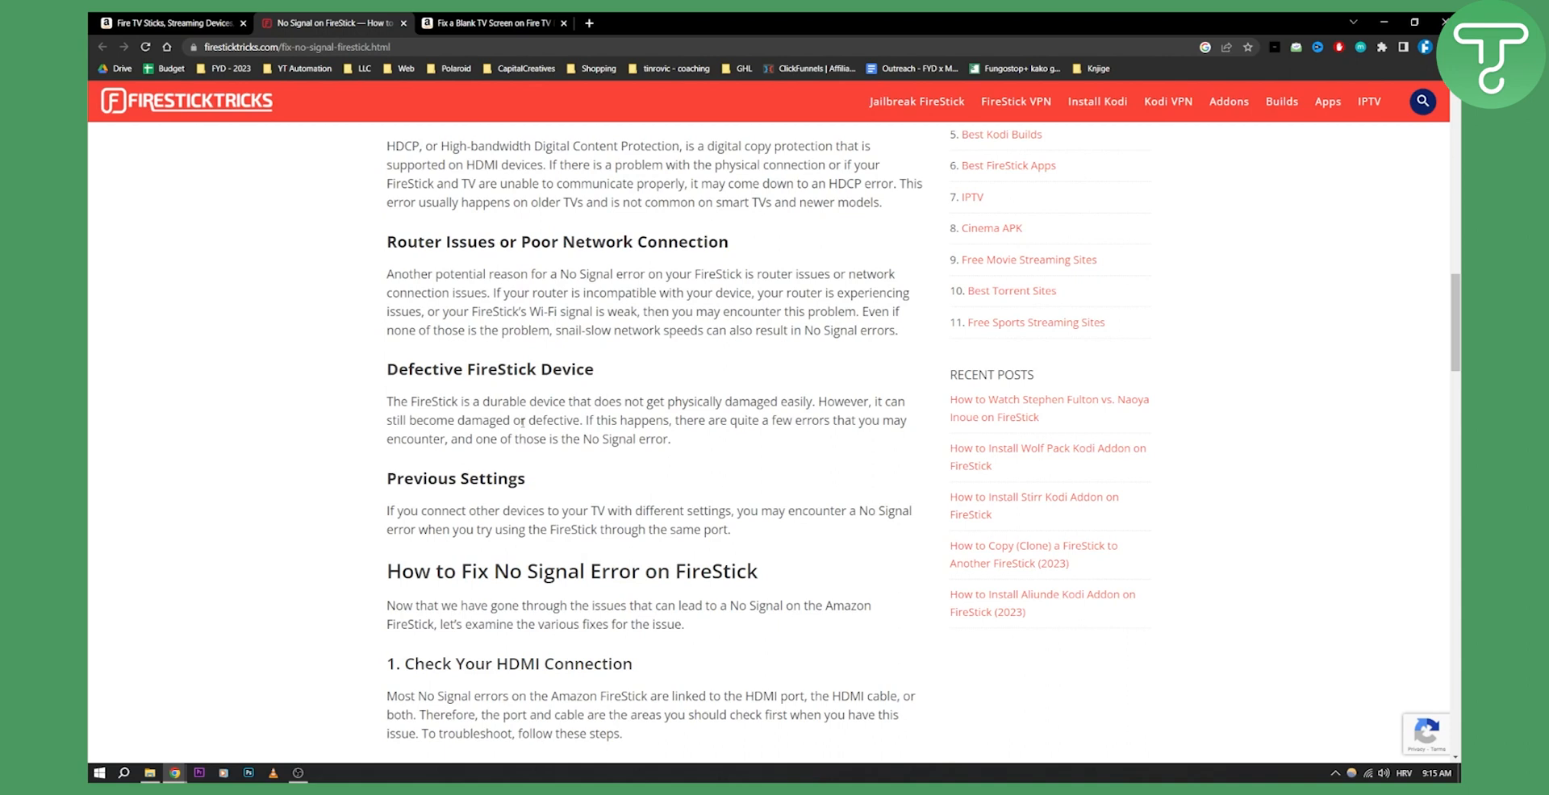
{"action": "scroll", "scroll_direction": "down", "scroll_amount": 3}
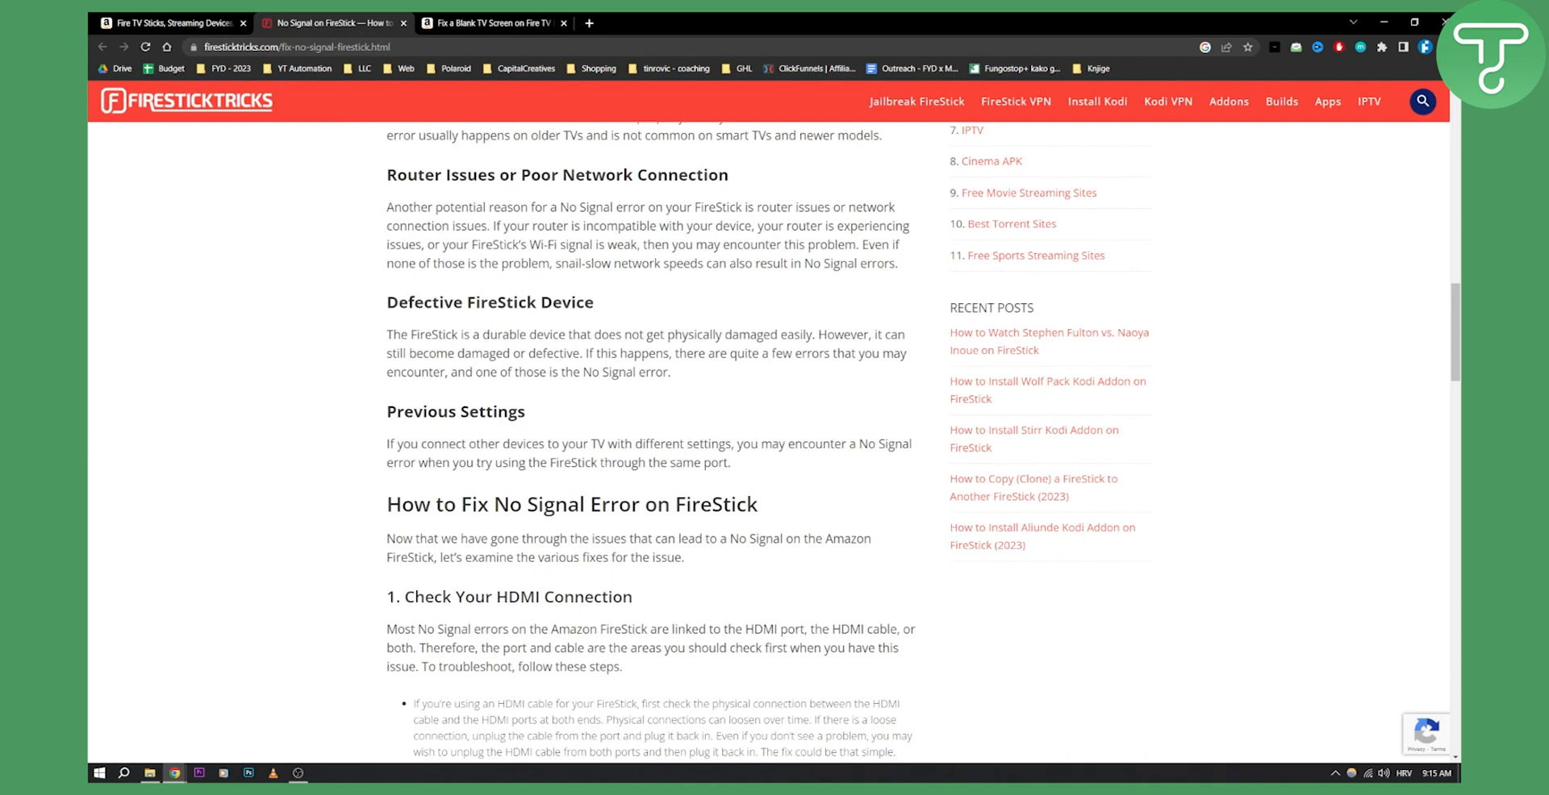
{"action": "mouse_move", "coordinate": [737, 465]}
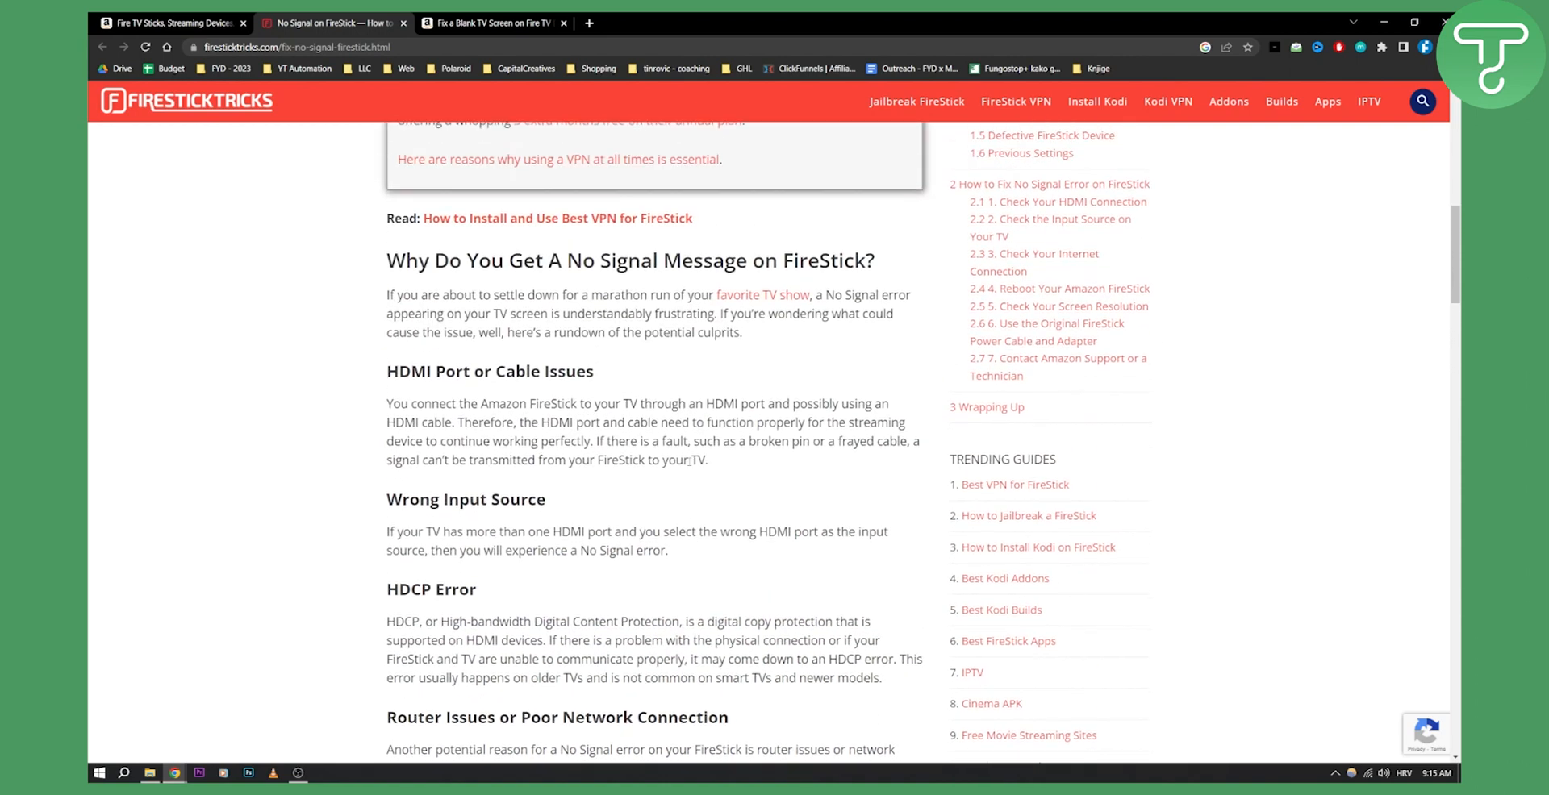
{"action": "scroll", "scroll_direction": "down", "scroll_amount": 3}
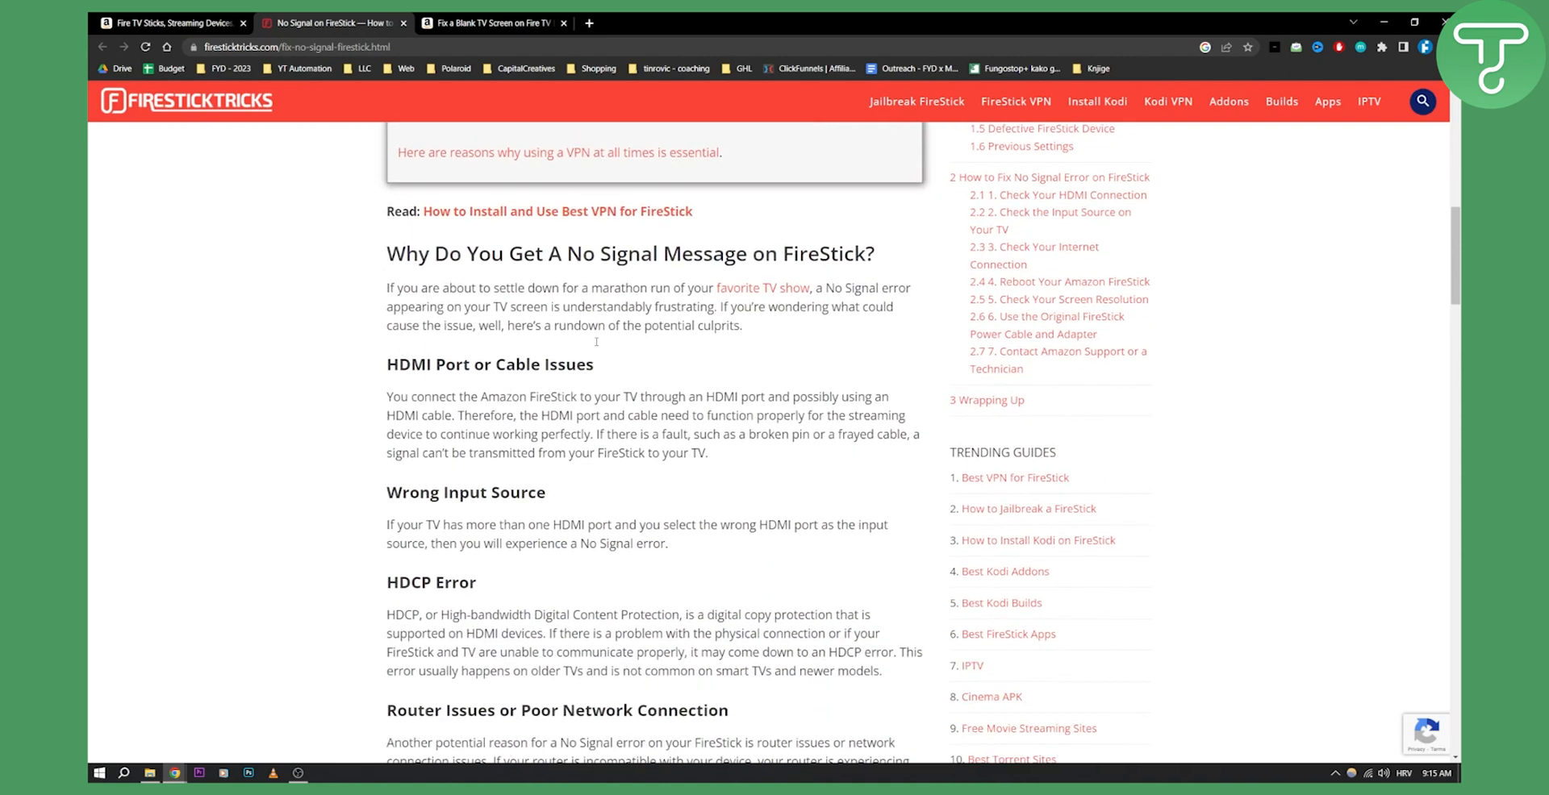
{"action": "mouse_move", "coordinate": [537, 388]}
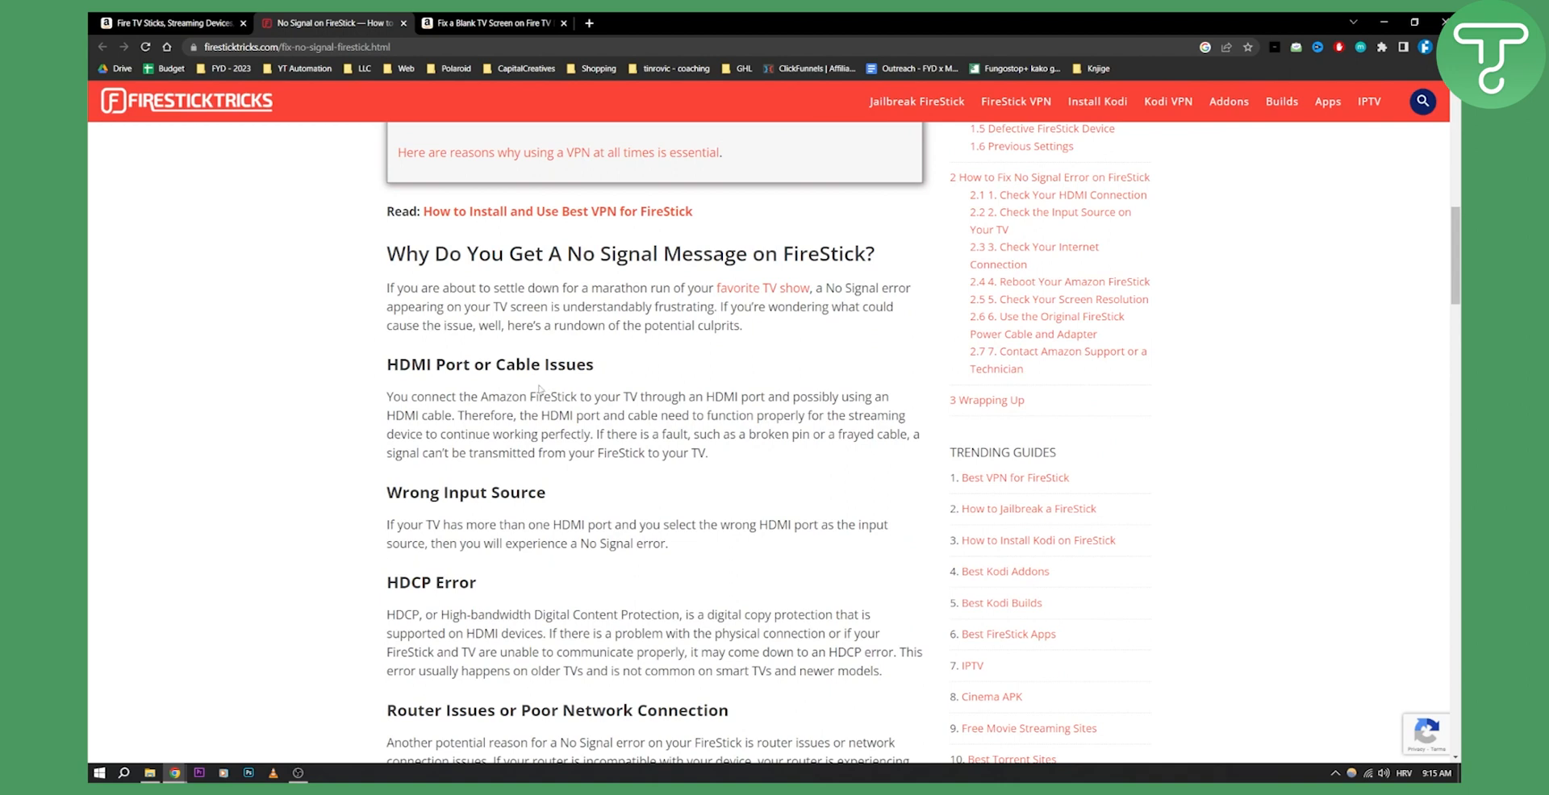
{"action": "mouse_move", "coordinate": [342, 398]}
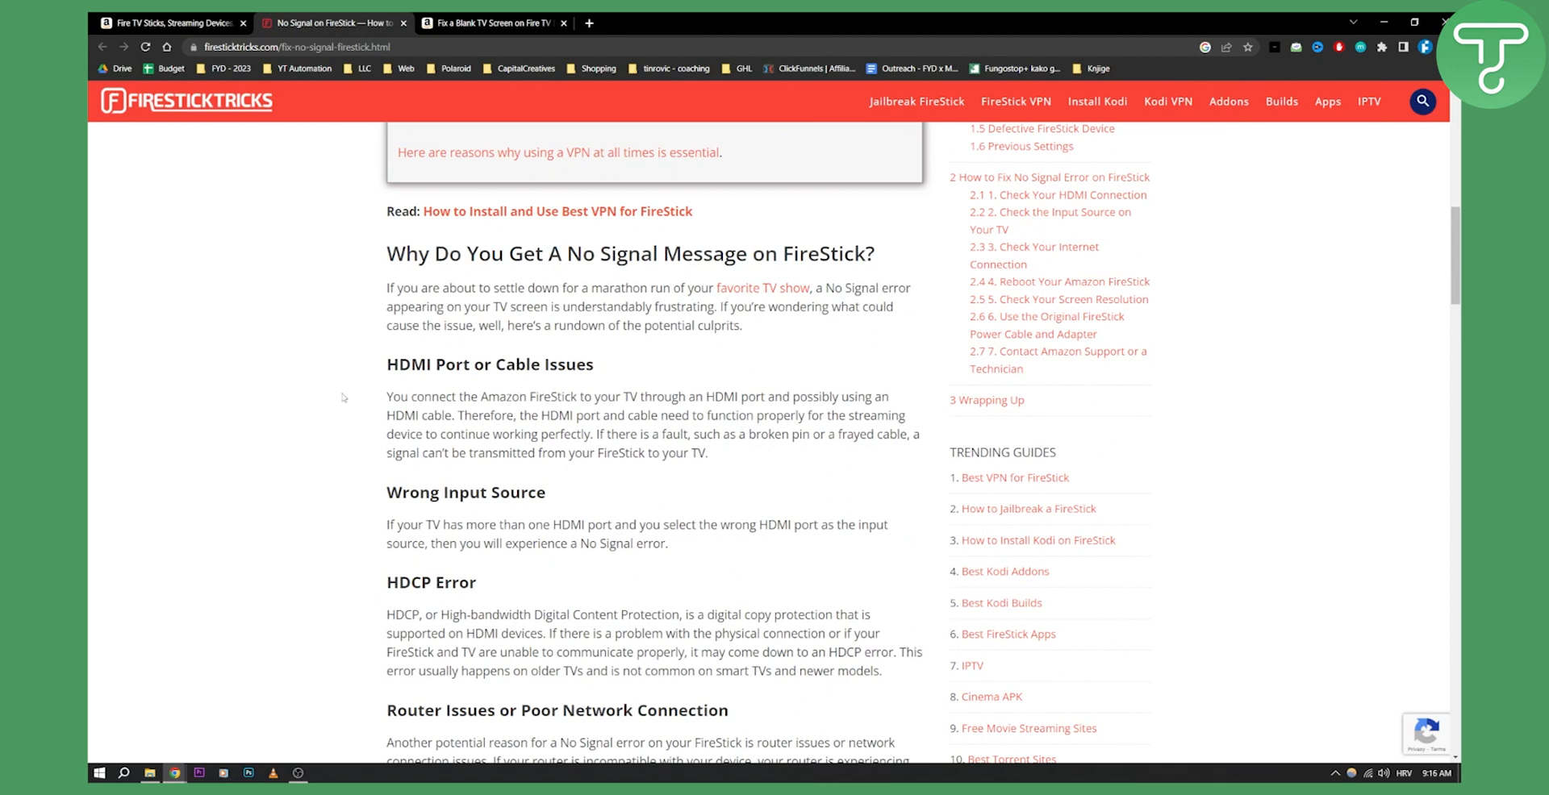
{"action": "scroll", "scroll_direction": "down", "scroll_amount": 3}
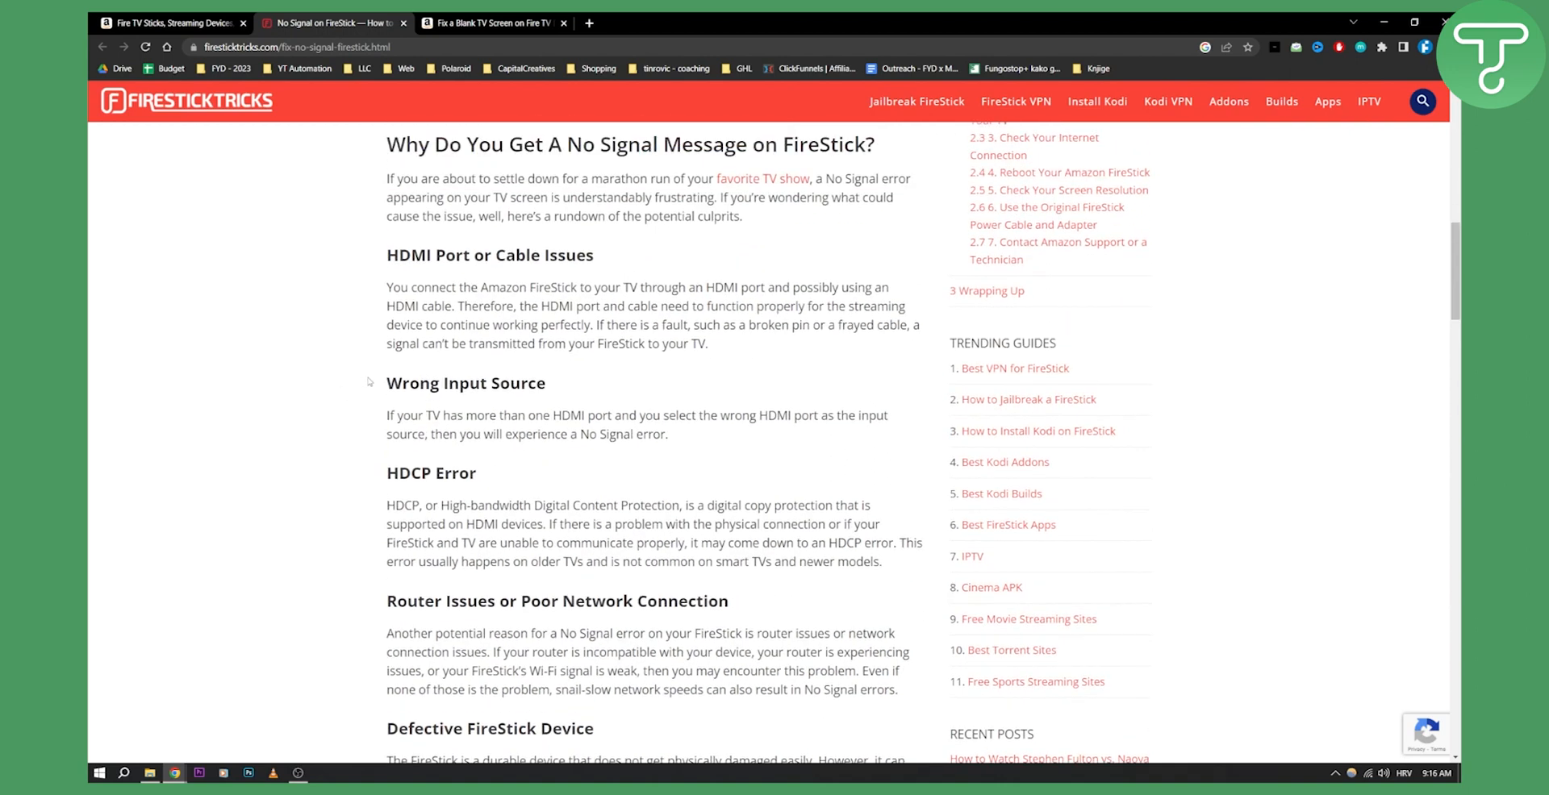
{"action": "left_click", "coordinate": [495, 22]}
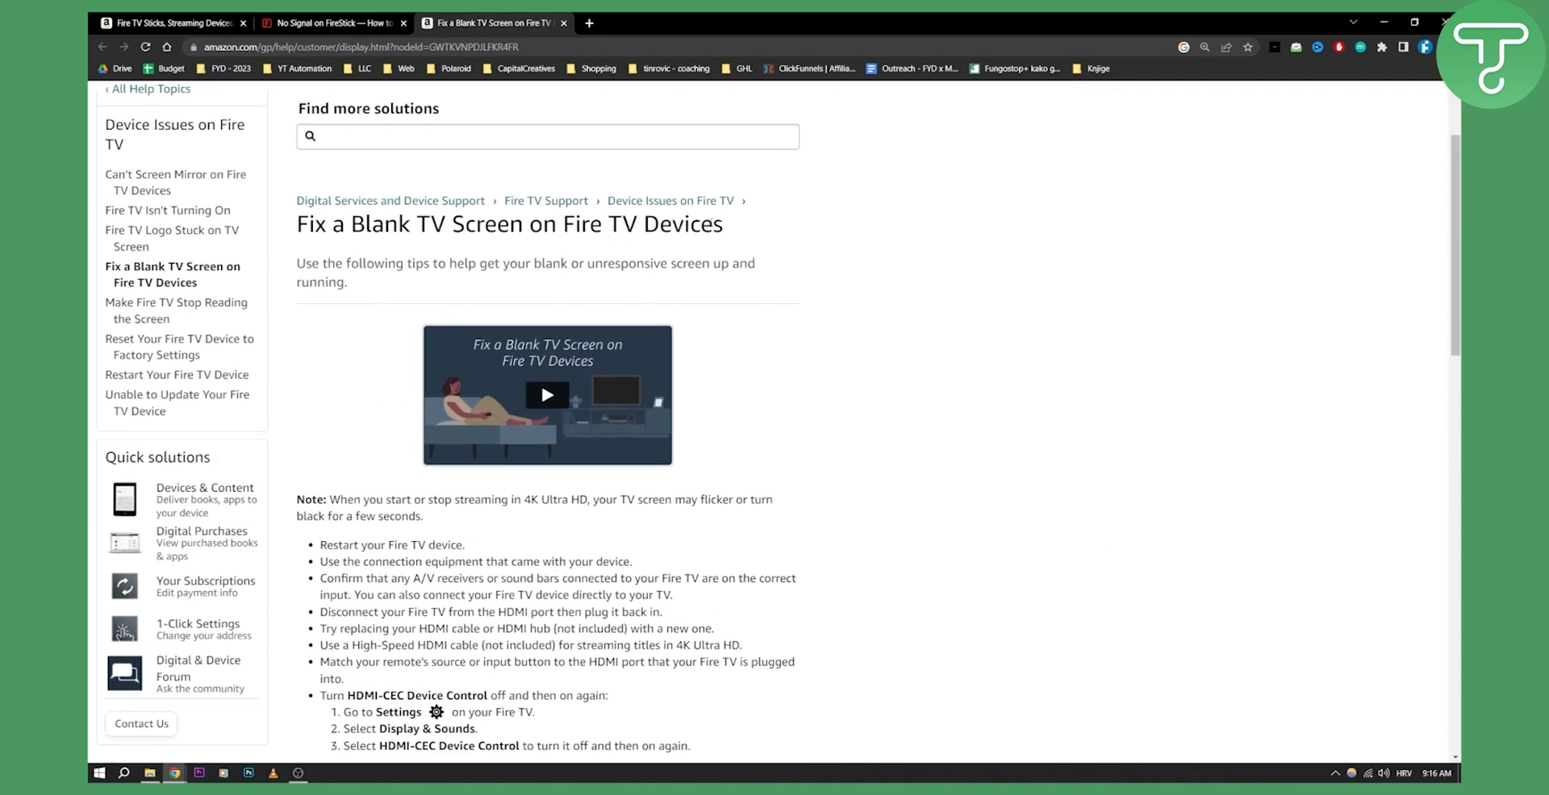
Scroll the Fire TV blank screen tips down to HDMI-CEC, resolution cycling and Related Help Topics
{"action": "scroll", "scroll_direction": "up", "scroll_amount": 3}
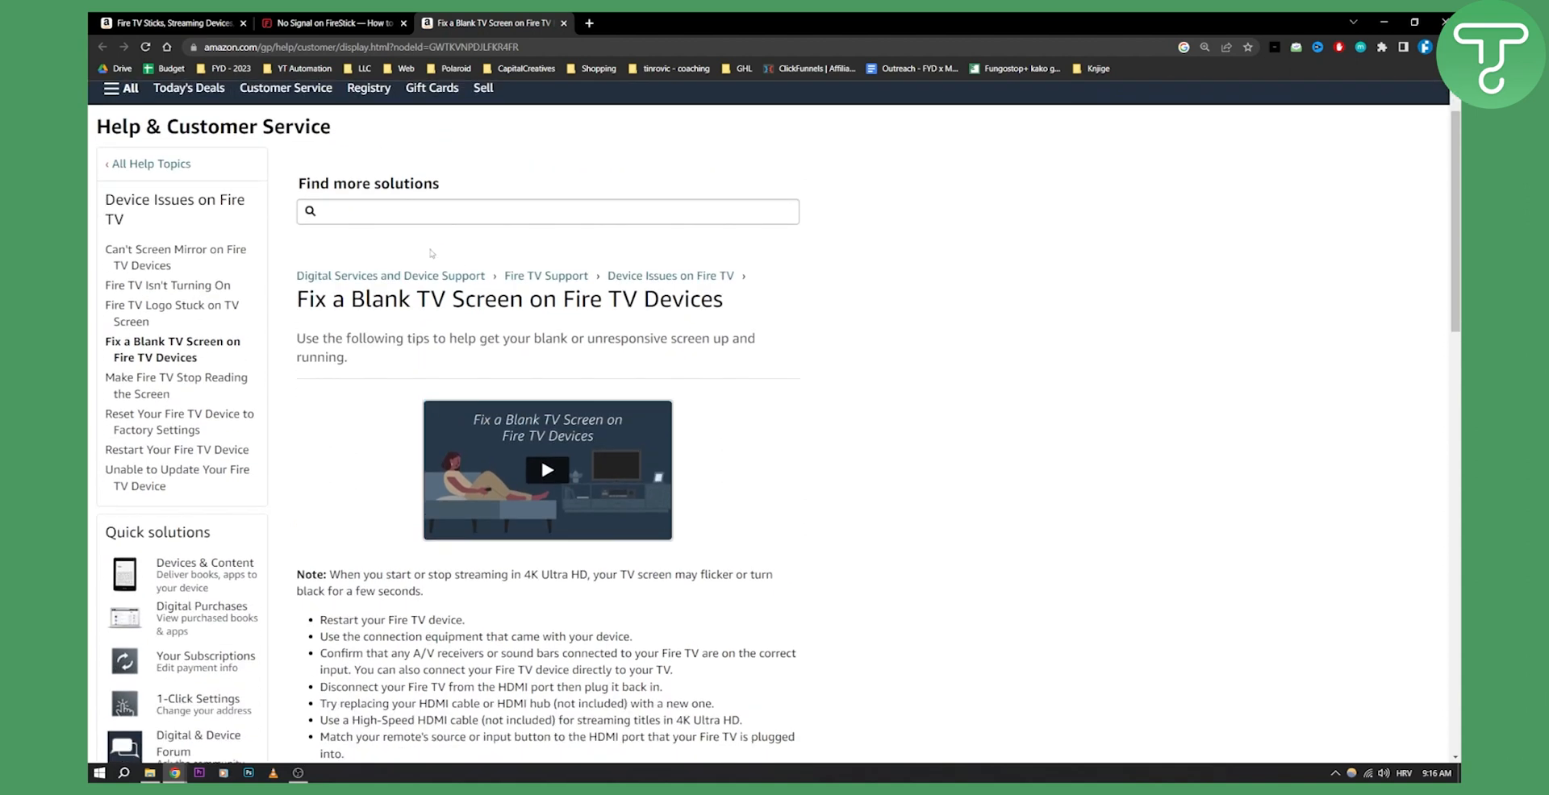
{"action": "scroll", "scroll_direction": "down", "scroll_amount": 3}
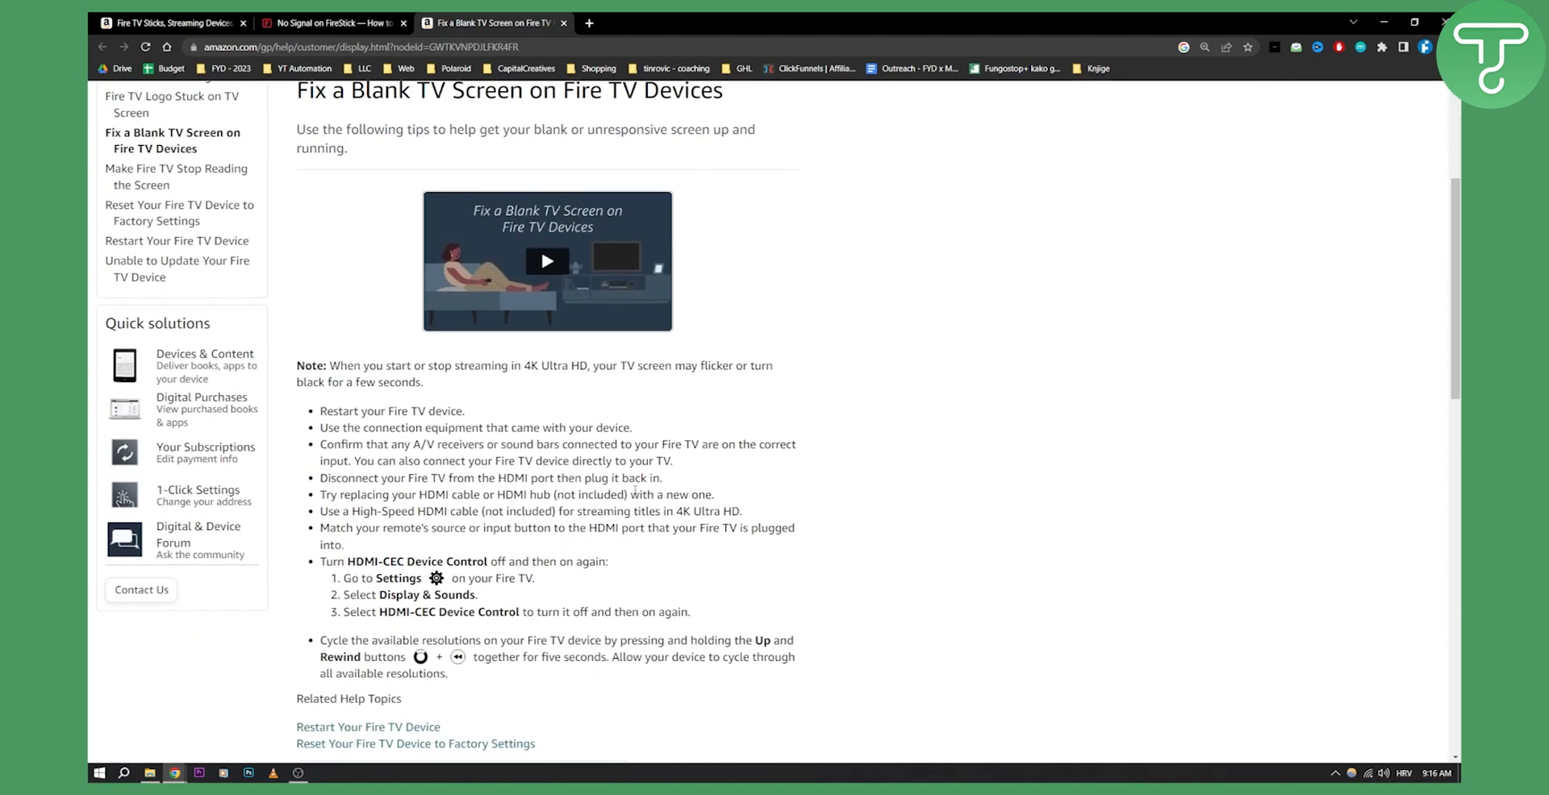
{"action": "scroll", "scroll_direction": "down", "scroll_amount": 3}
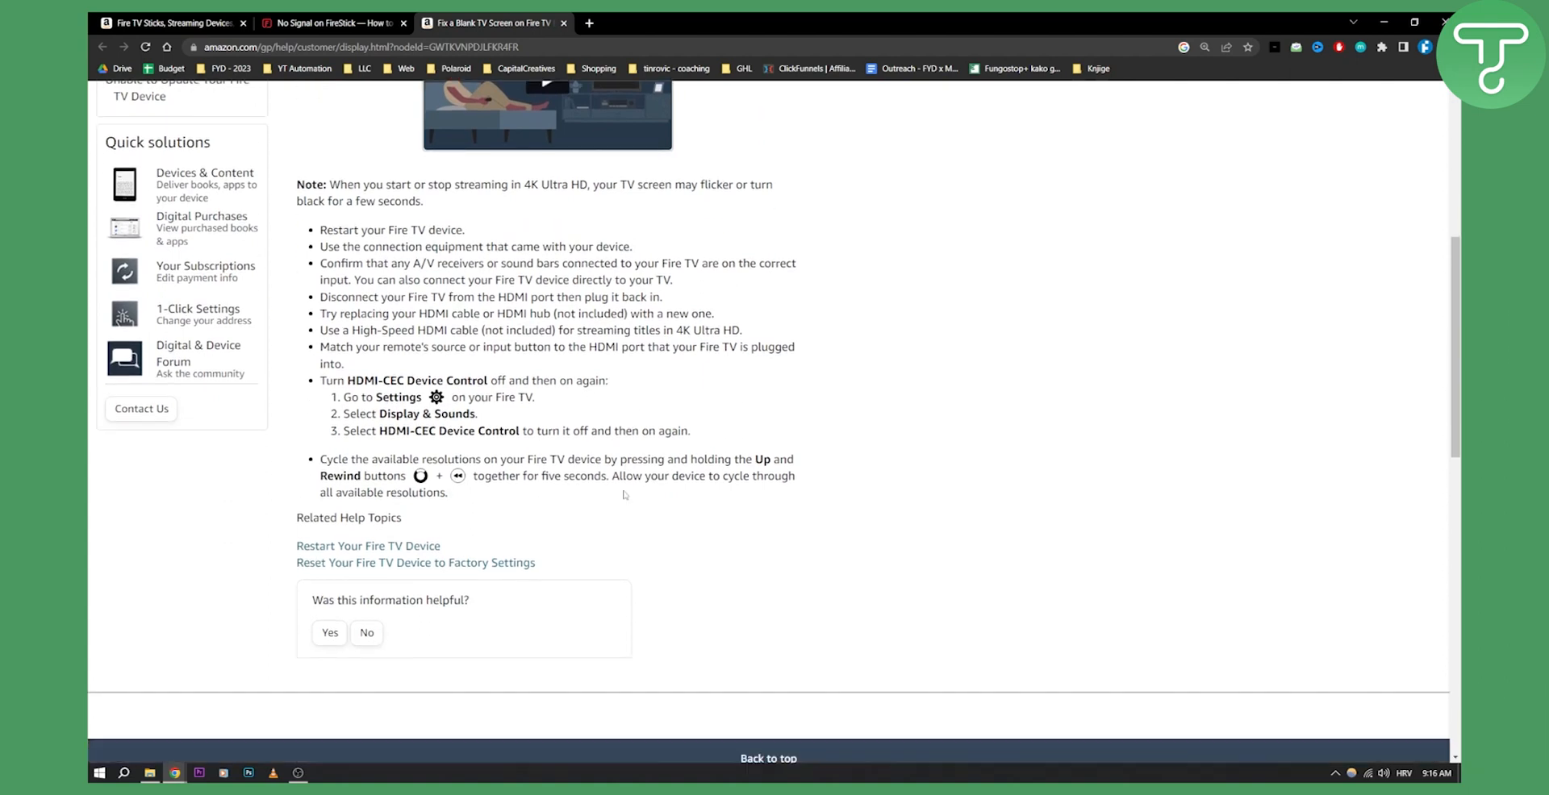